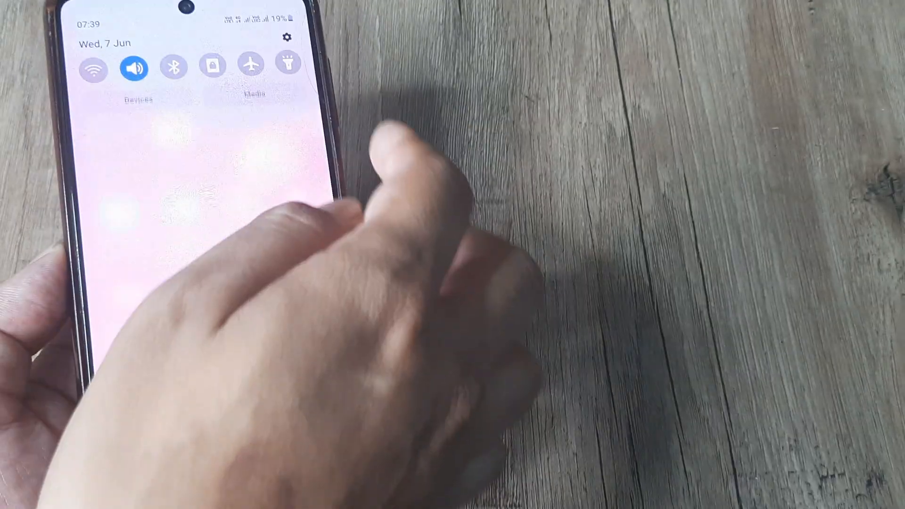
Reach the Do not disturb page via Settings > Notifications from the quick panel.
{"action": "left_click", "coordinate": [287, 37]}
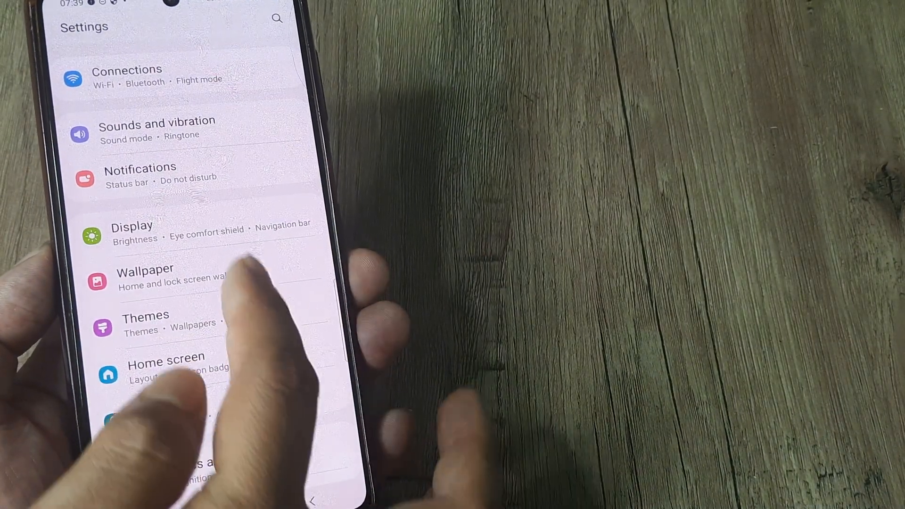
{"action": "scroll", "scroll_direction": "down", "scroll_amount": 3}
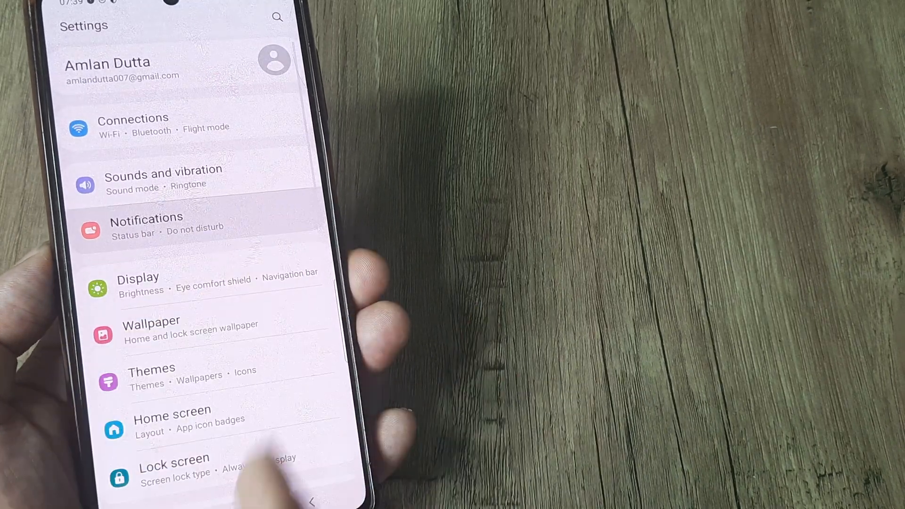
{"action": "left_click", "coordinate": [146, 224]}
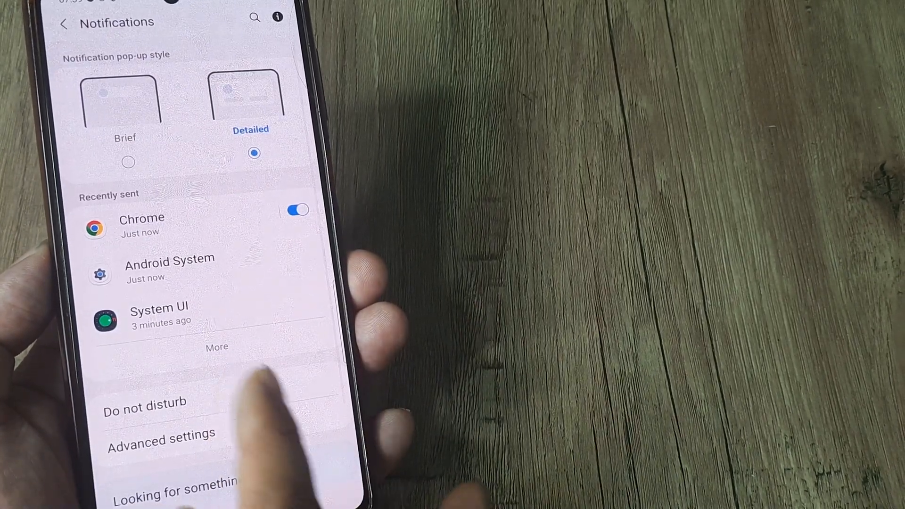
{"action": "left_click", "coordinate": [144, 402]}
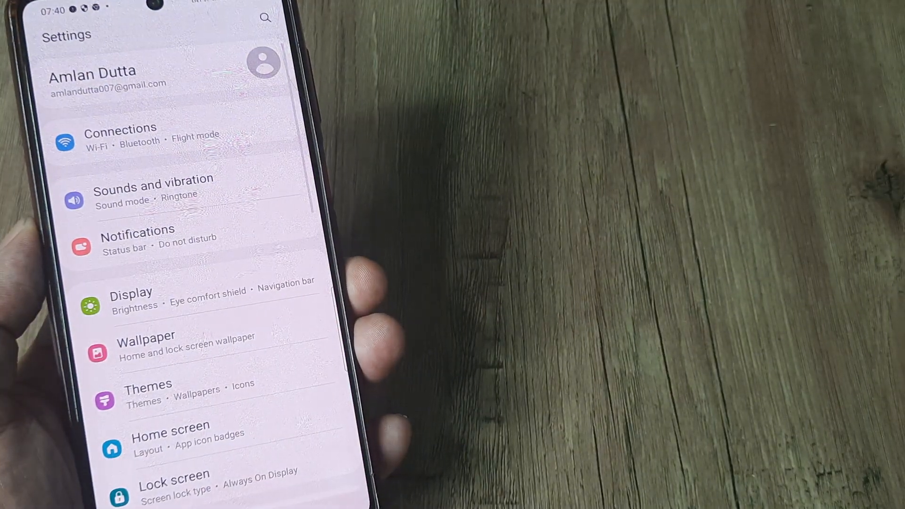
Reach Hearing enhancements under Accessibility to check Mute all sounds.
{"action": "scroll", "scroll_direction": "down", "scroll_amount": 3}
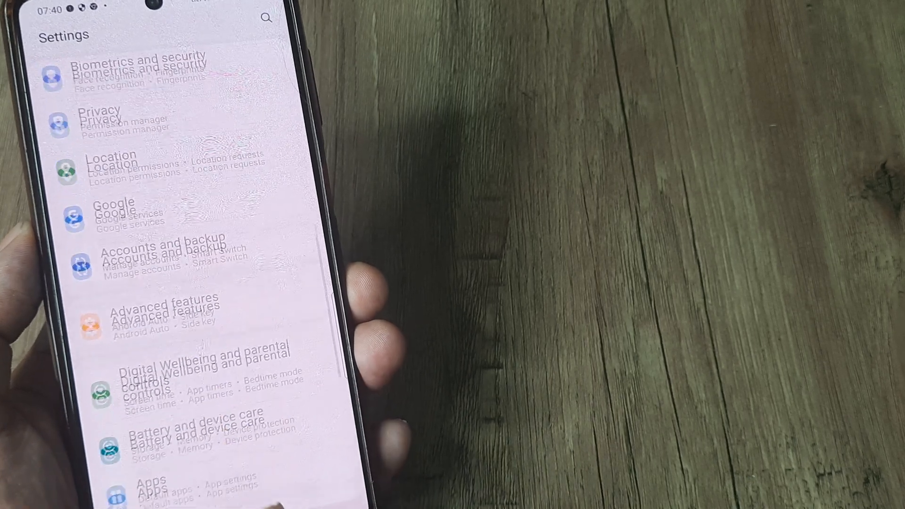
{"action": "scroll", "scroll_direction": "down", "scroll_amount": 3}
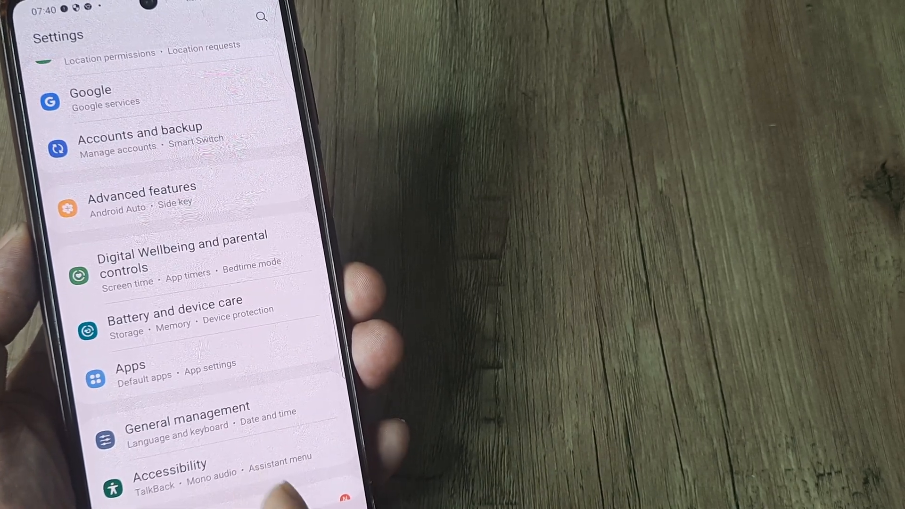
{"action": "left_click", "coordinate": [170, 472]}
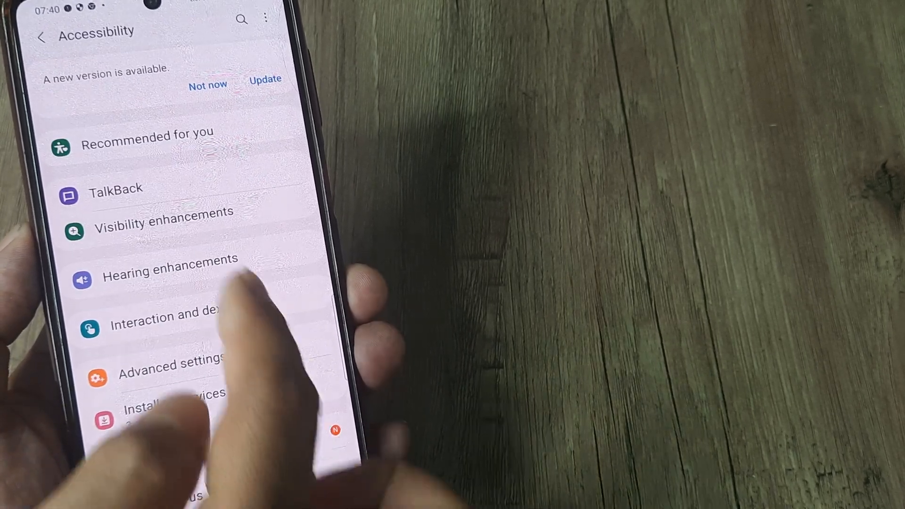
{"action": "left_click", "coordinate": [170, 272]}
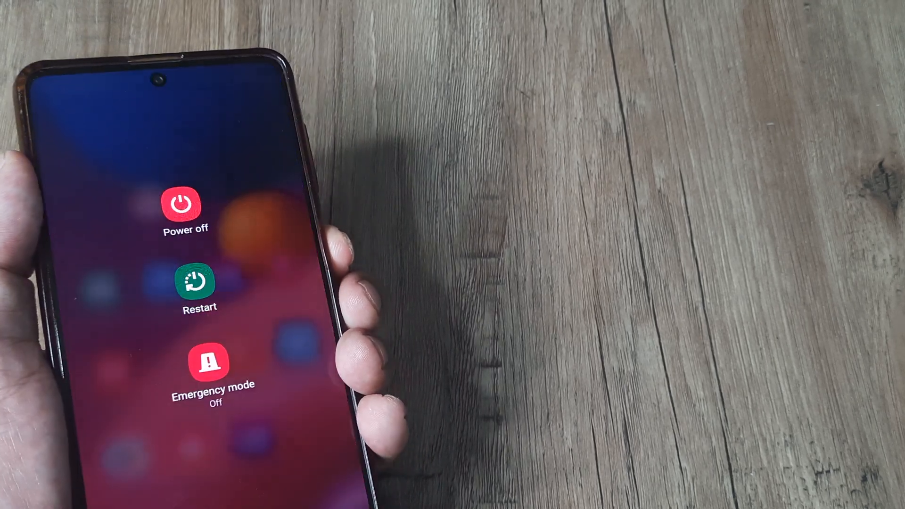
Choose Restart from the power menu and wait for the pattern lock screen.
{"action": "left_click", "coordinate": [200, 283]}
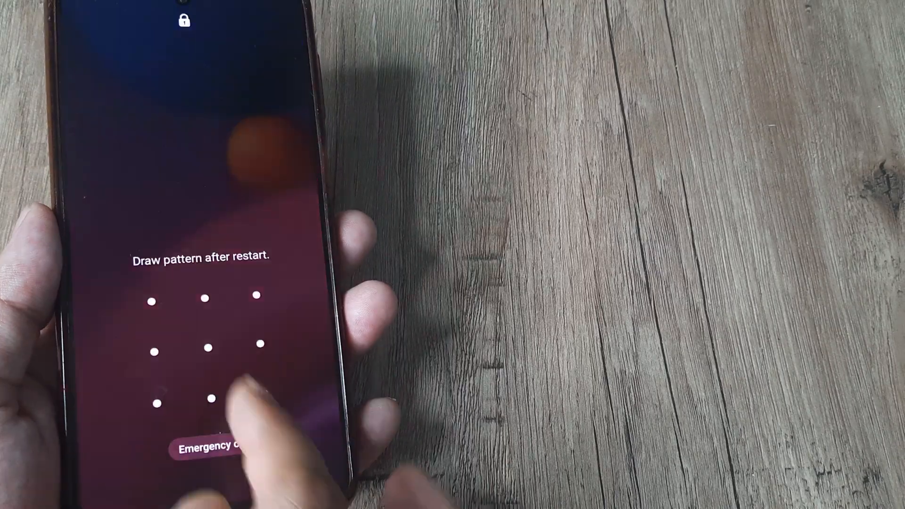